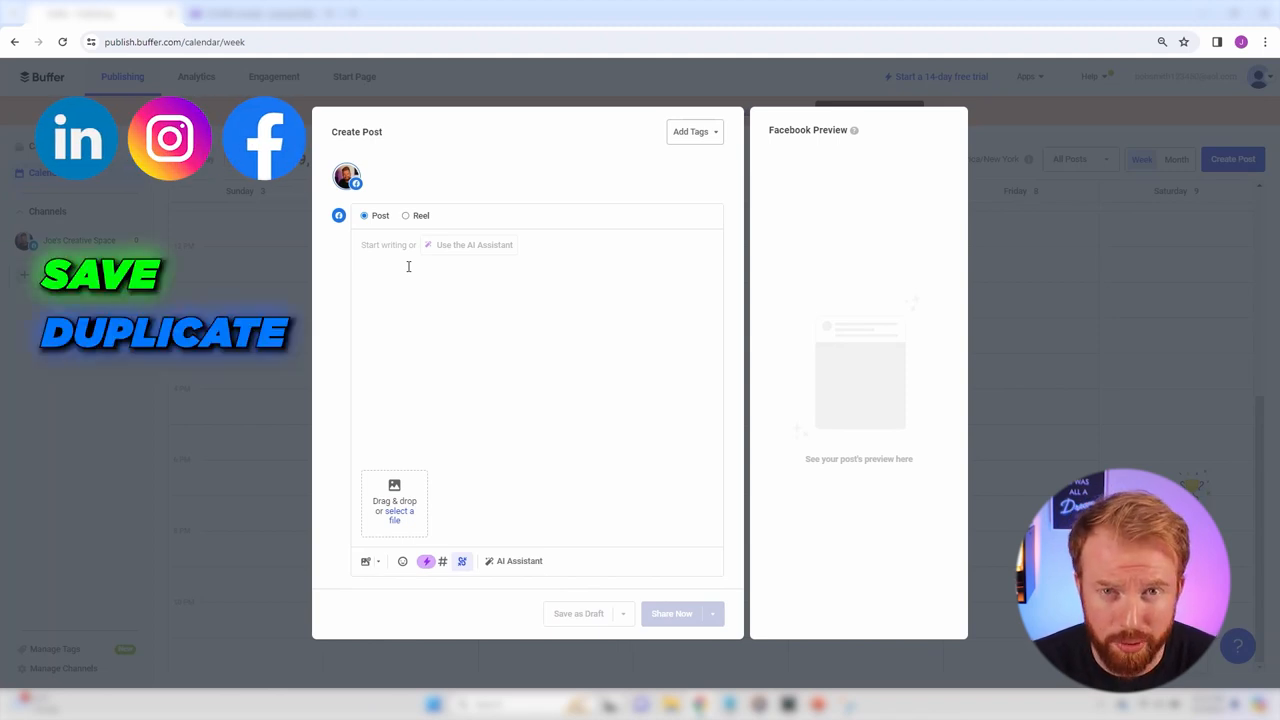
# Bring up the AI Assistant for the Facebook post draft.
pyautogui.click(474, 244)
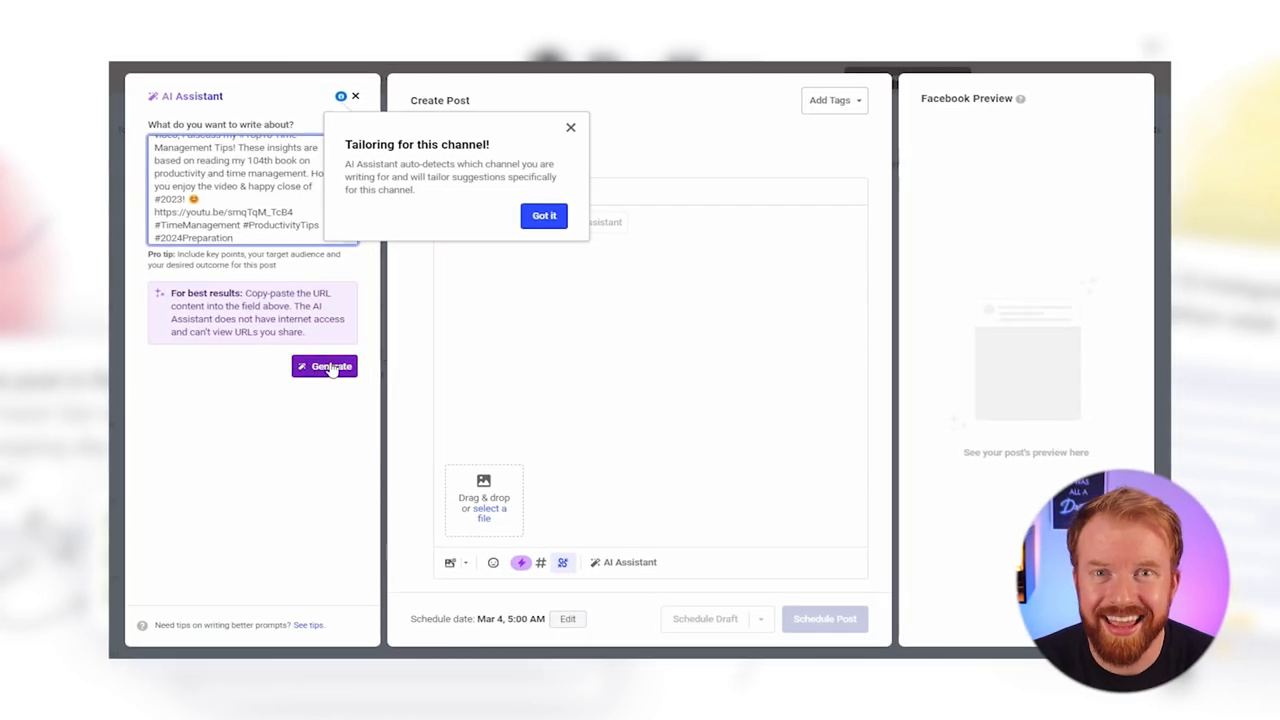
# Ask the AI 'Could you make this smooth & concise' and insert the result into the post.
pyautogui.click(324, 366)
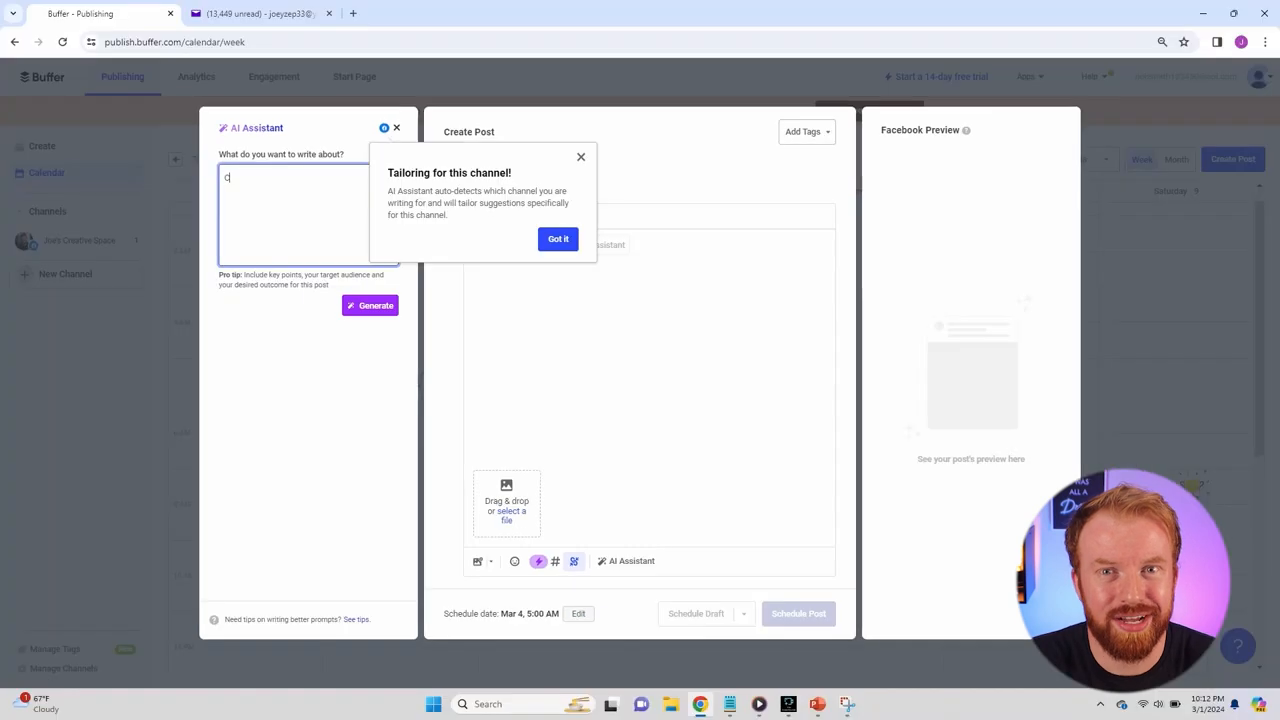
pyautogui.write('Could you make this smooth & concise ...')
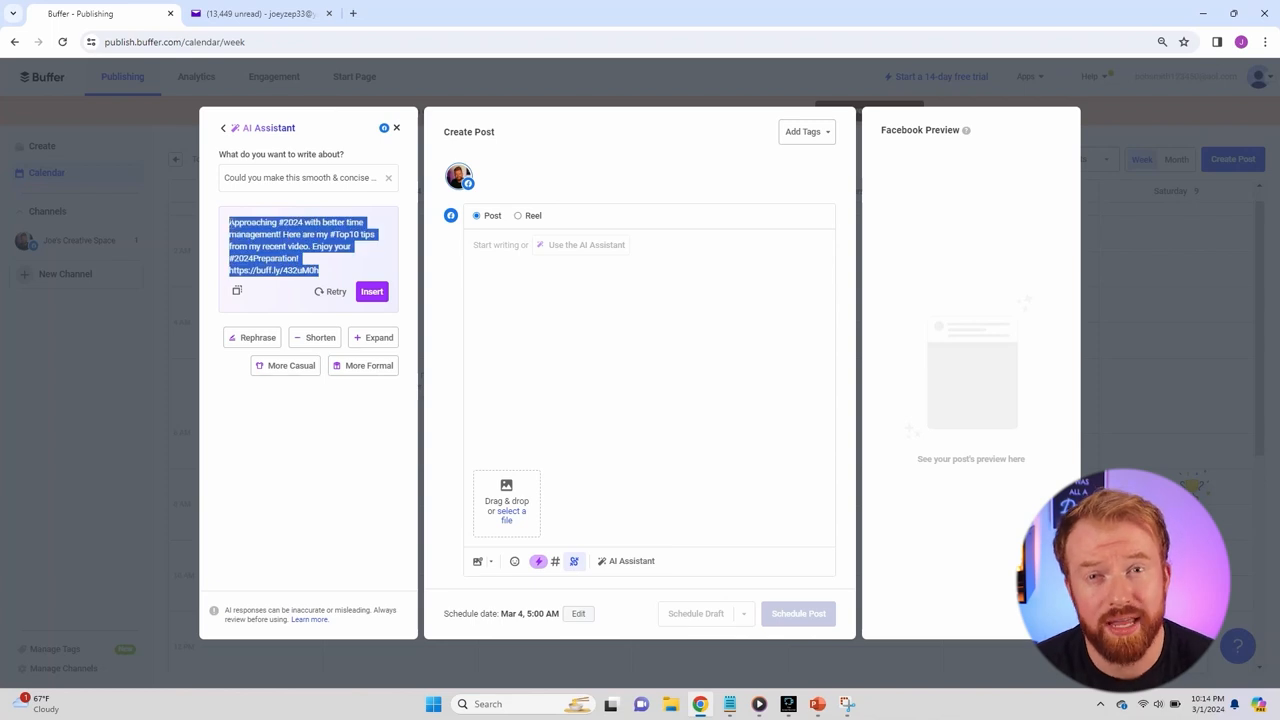
pyautogui.click(372, 292)
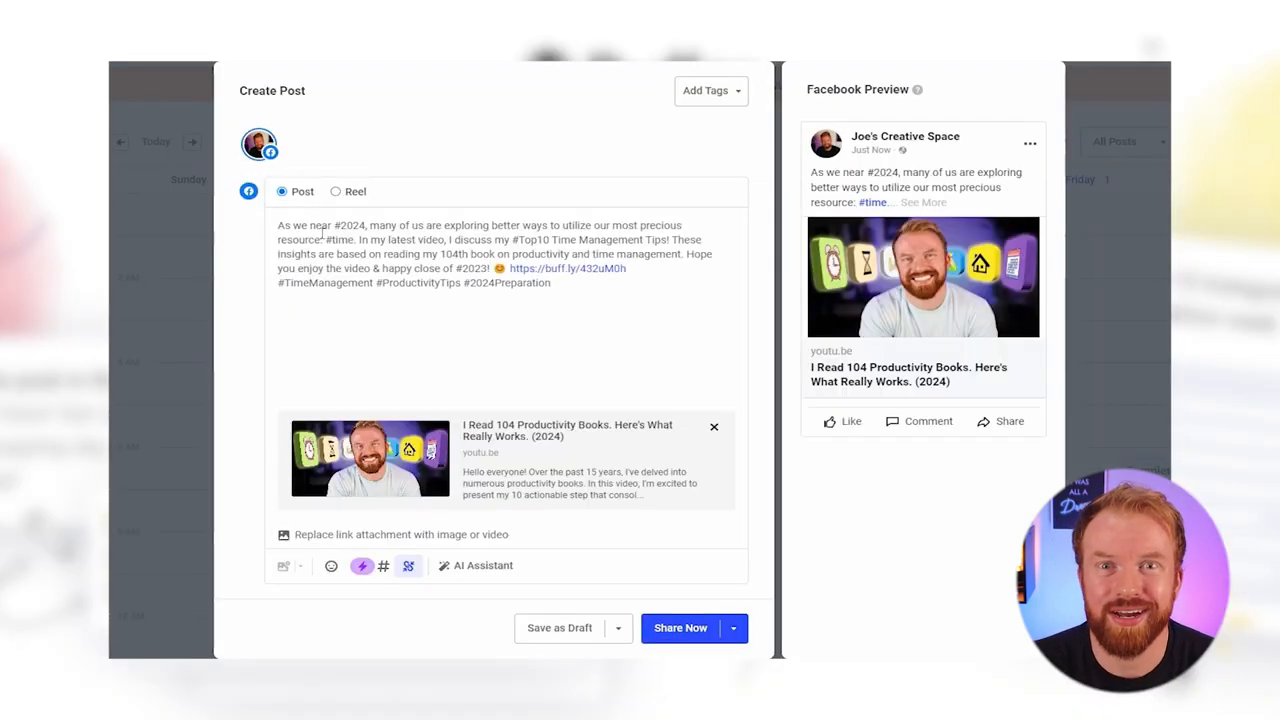
# Choose Schedule Post instead of Share Now and pick March 11 as the date.
pyautogui.click(732, 628)
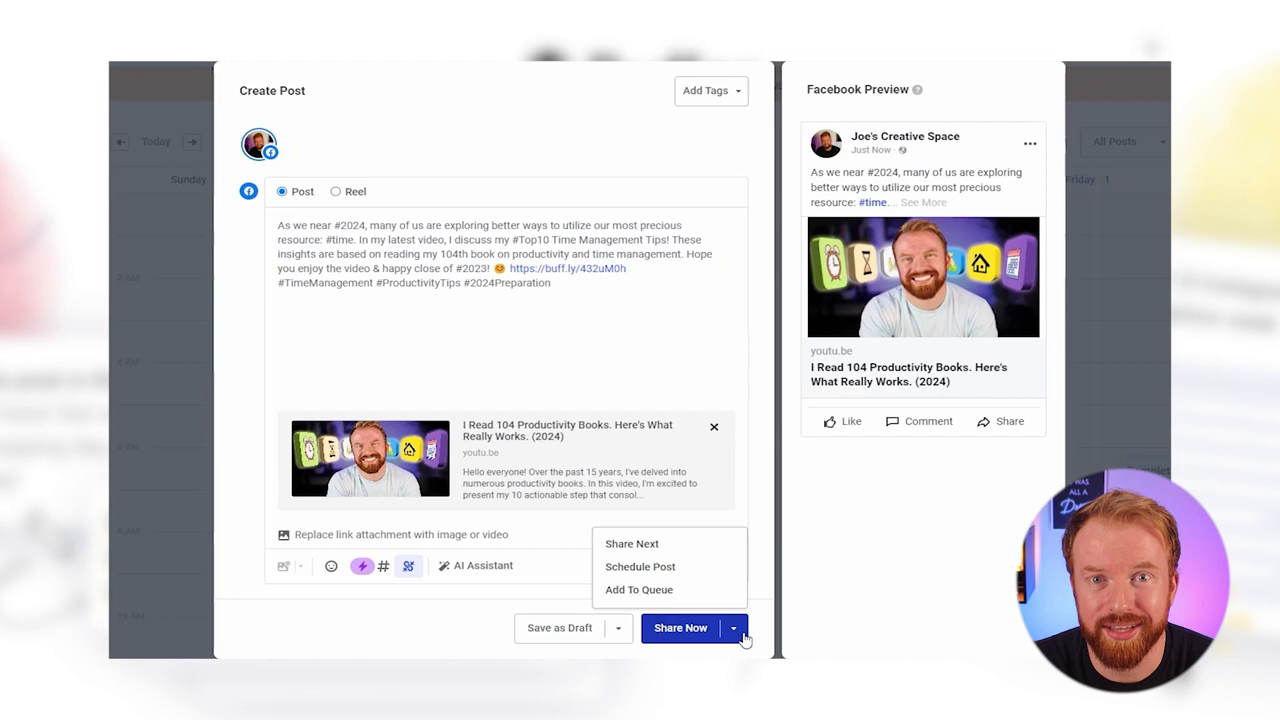
pyautogui.click(640, 566)
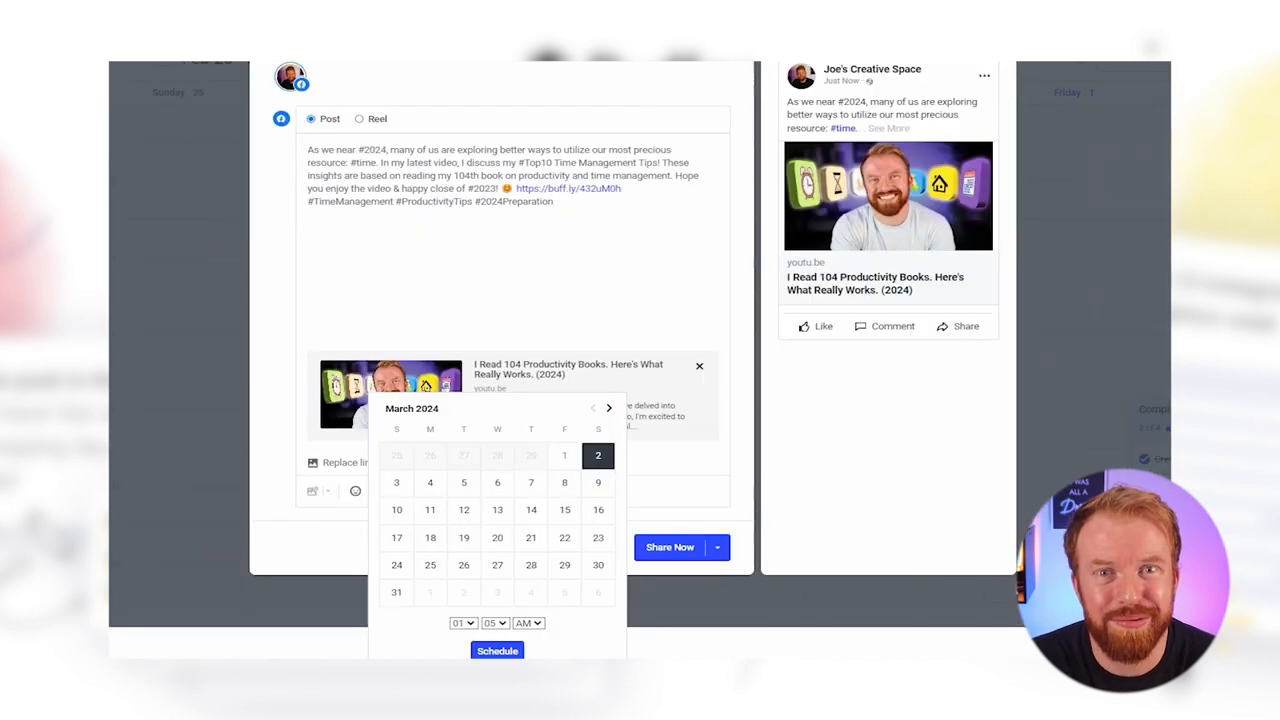
pyautogui.click(430, 510)
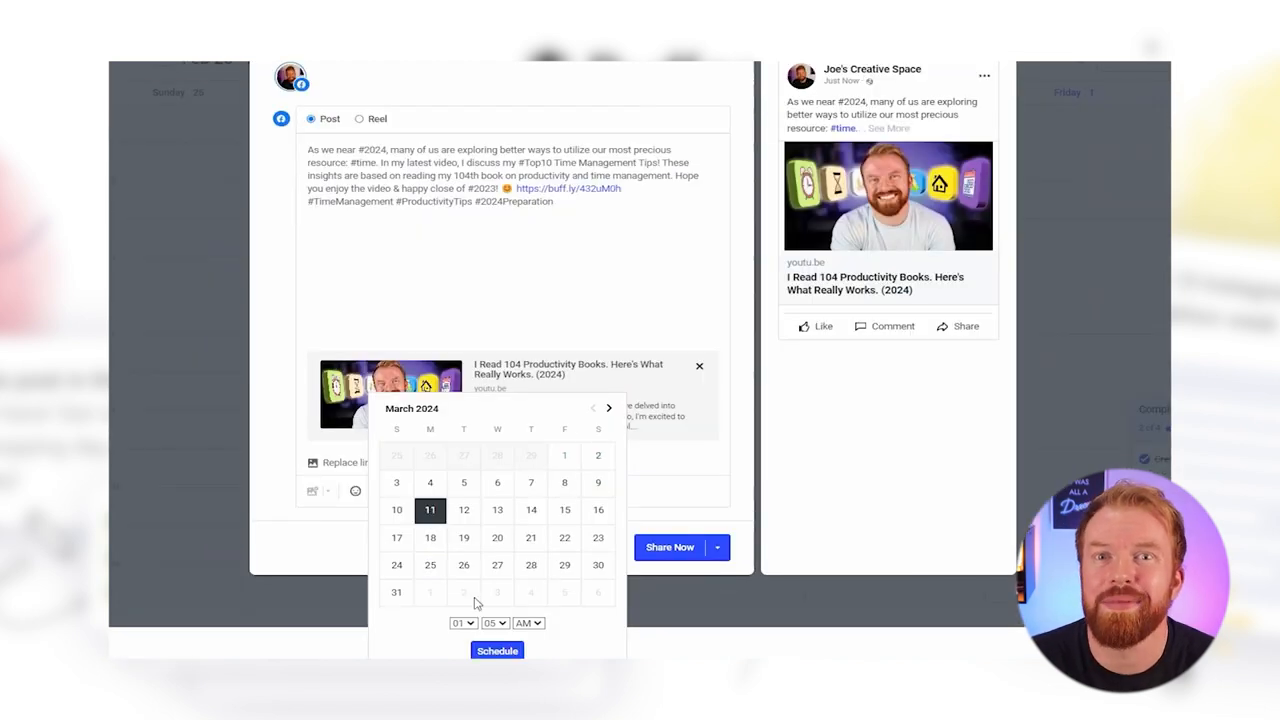